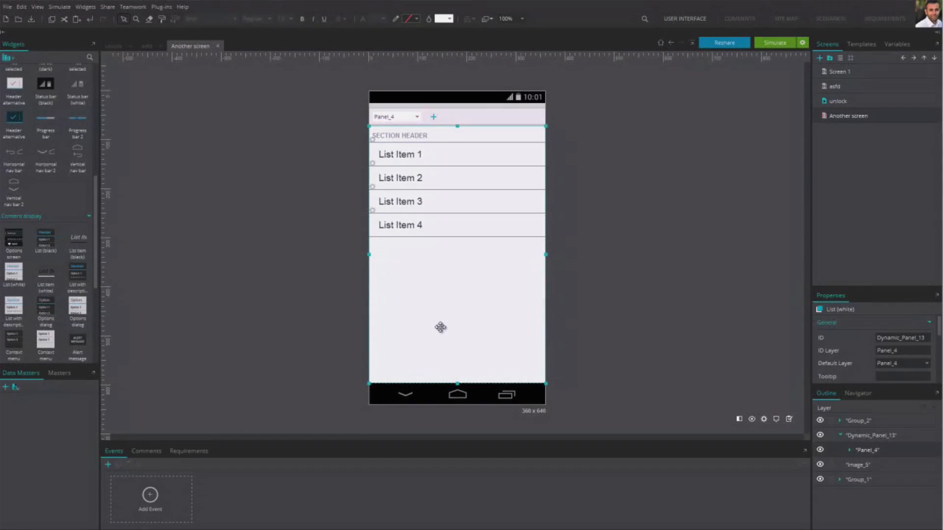
Add the comment "I like this better" to the List Item 4 label via New Comment.
right_click(399, 225)
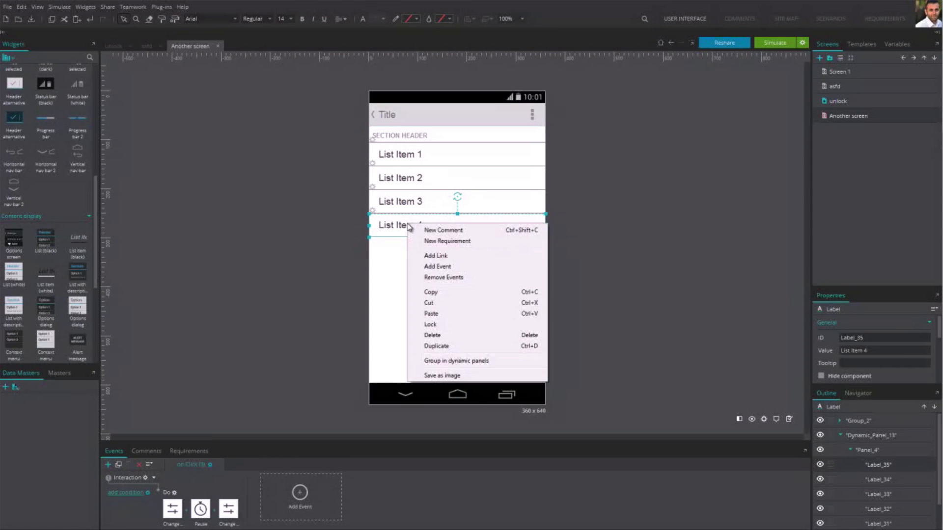
left_click(443, 230)
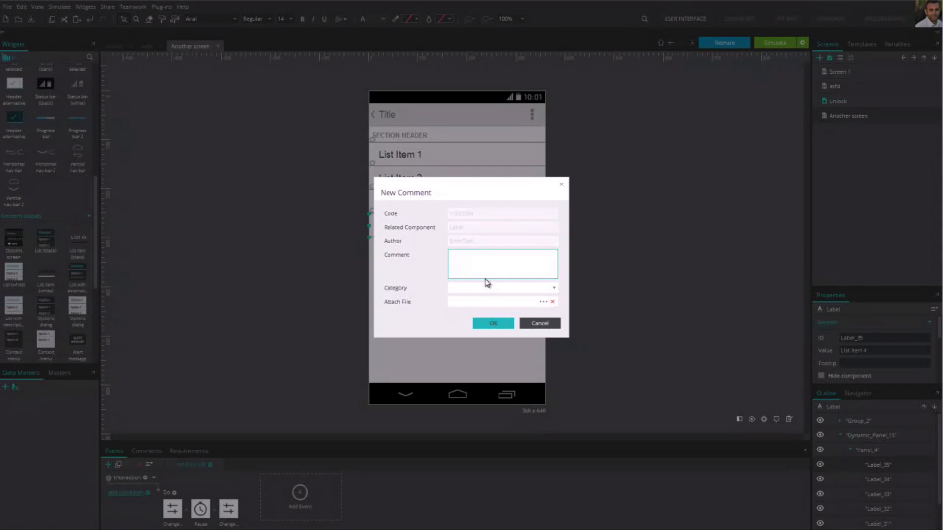
type("I like this")
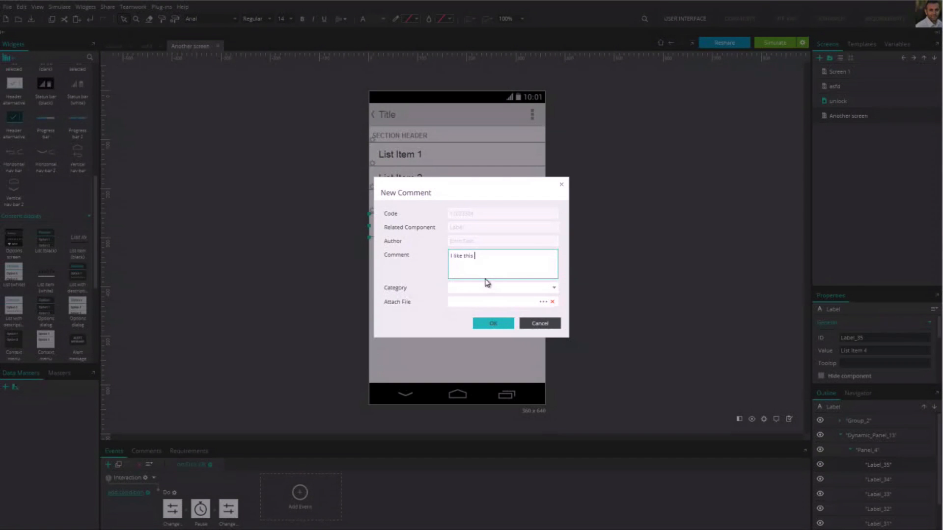
type("better")
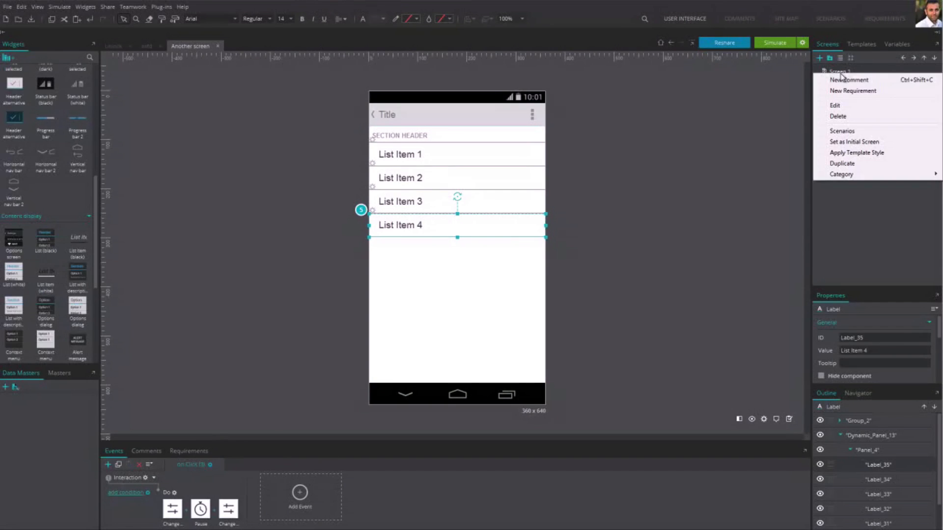
Add the comment "Loving this screen" to Screen 1 and save it.
type("Loving this scree")
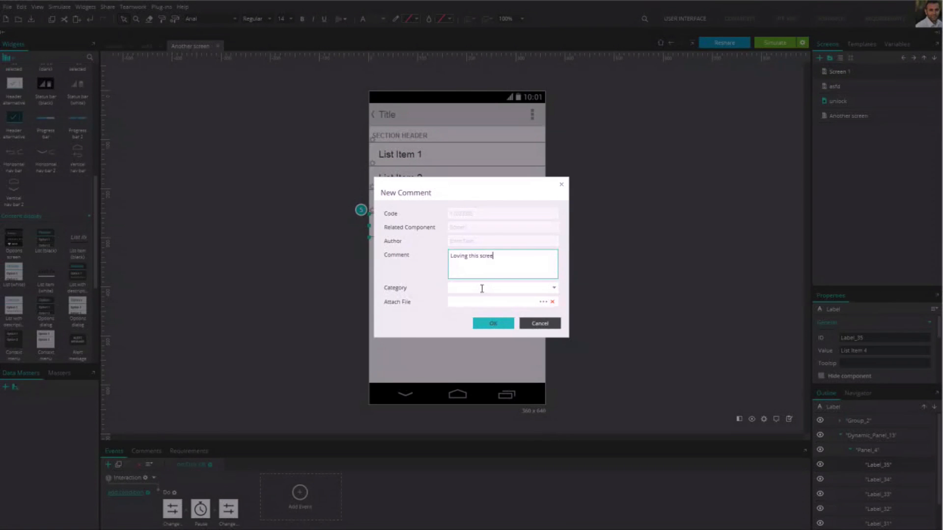
left_click(492, 323)
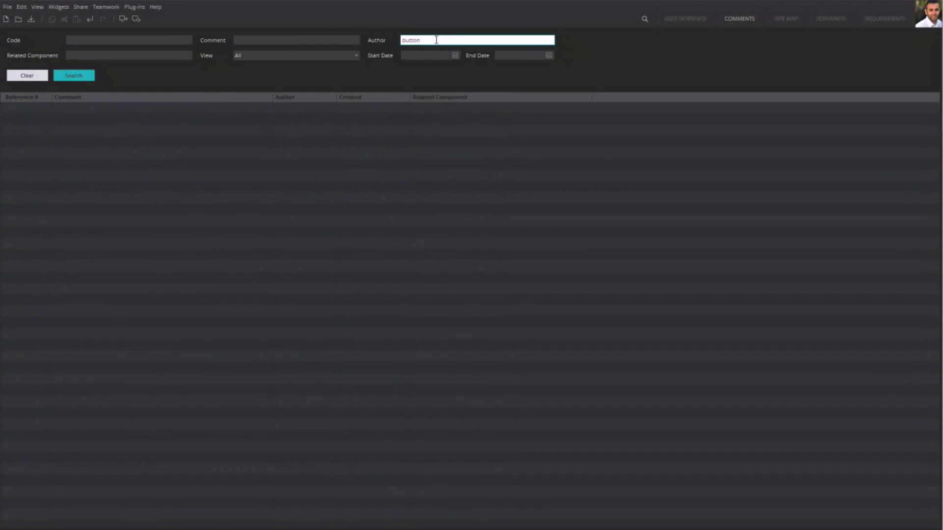
Search the Comments view for author "jane", then return to the User Interface design view.
type("jane")
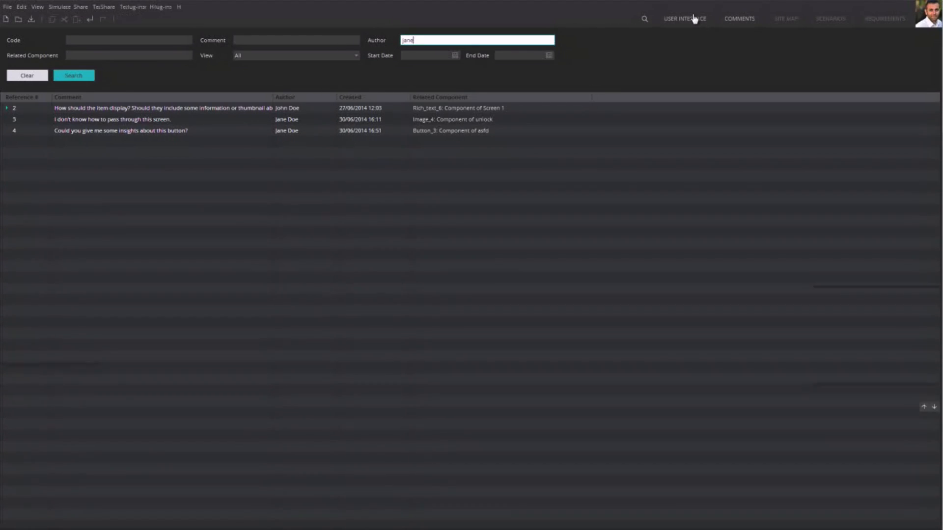
left_click(684, 17)
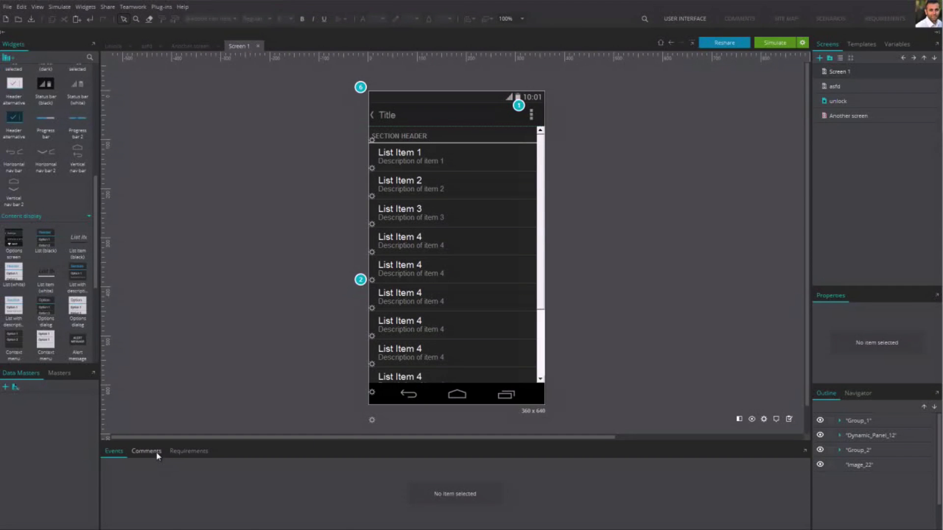
Show Screen 1's comment list, then run the simulation with Comments Mode on.
left_click(146, 451)
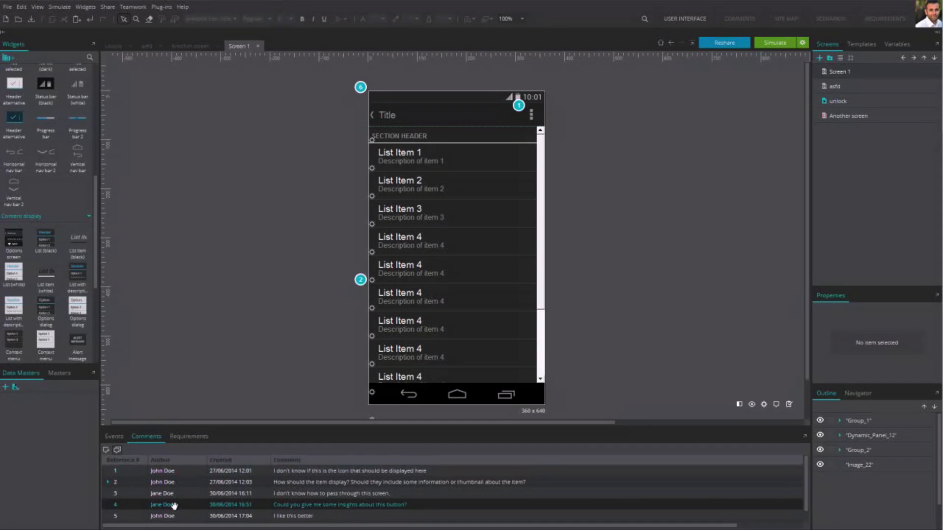
left_click(773, 42)
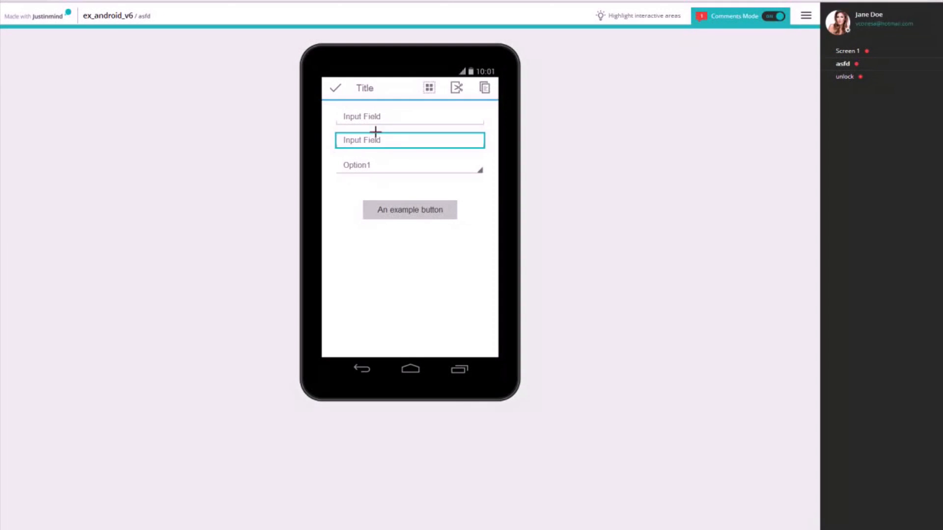